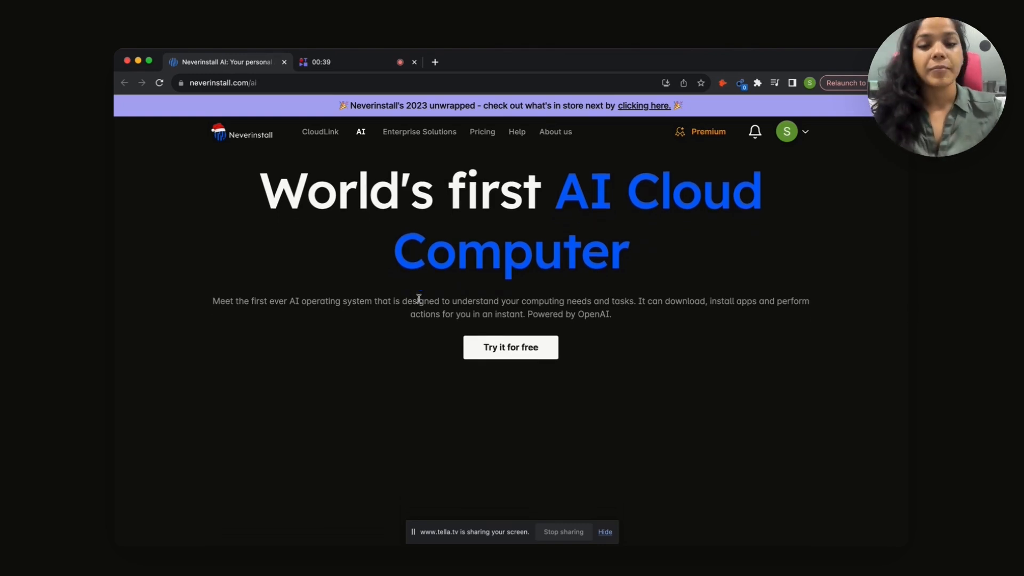
Watch the neverinstall.com/ai demo, then choose 'Try it for free' to reach app selection
click(510, 347)
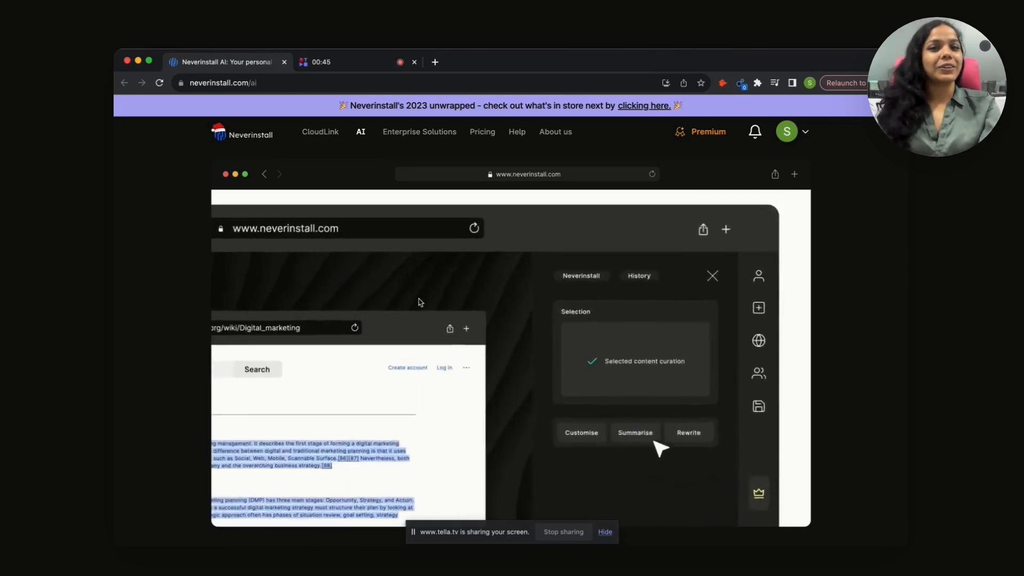
click(634, 432)
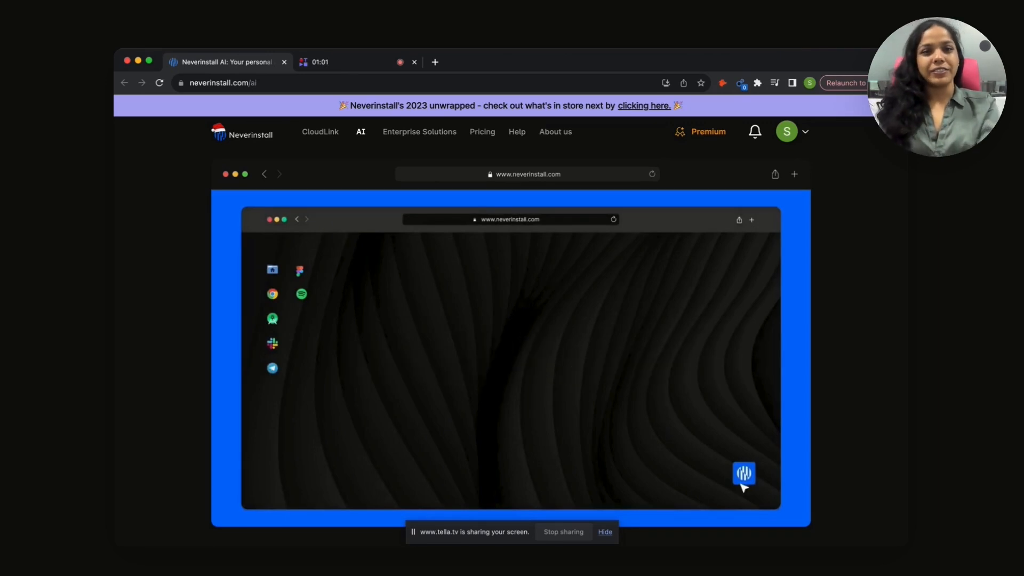
click(743, 473)
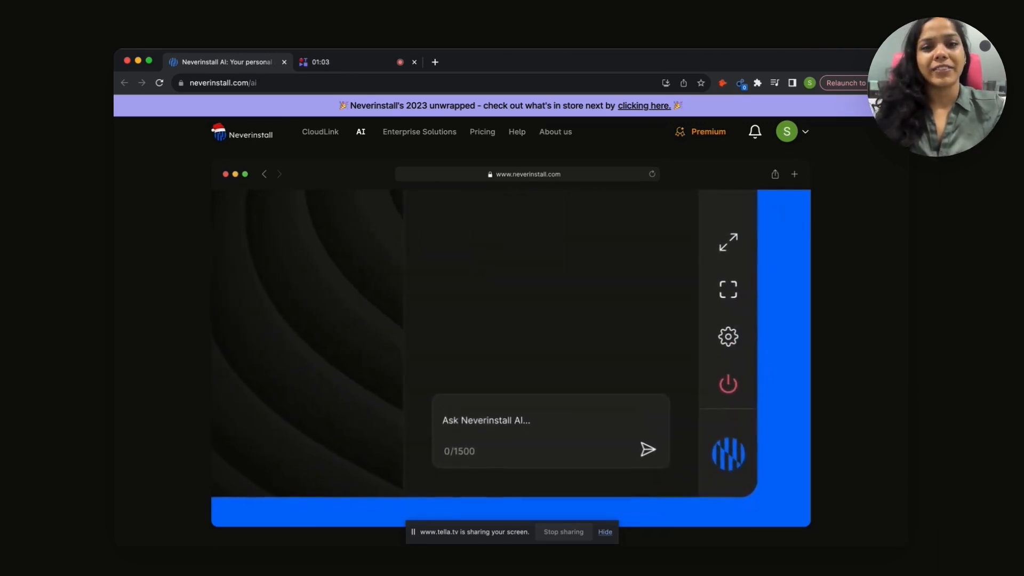
text(Oops I forgot to add VS Code to my space. Pleas)
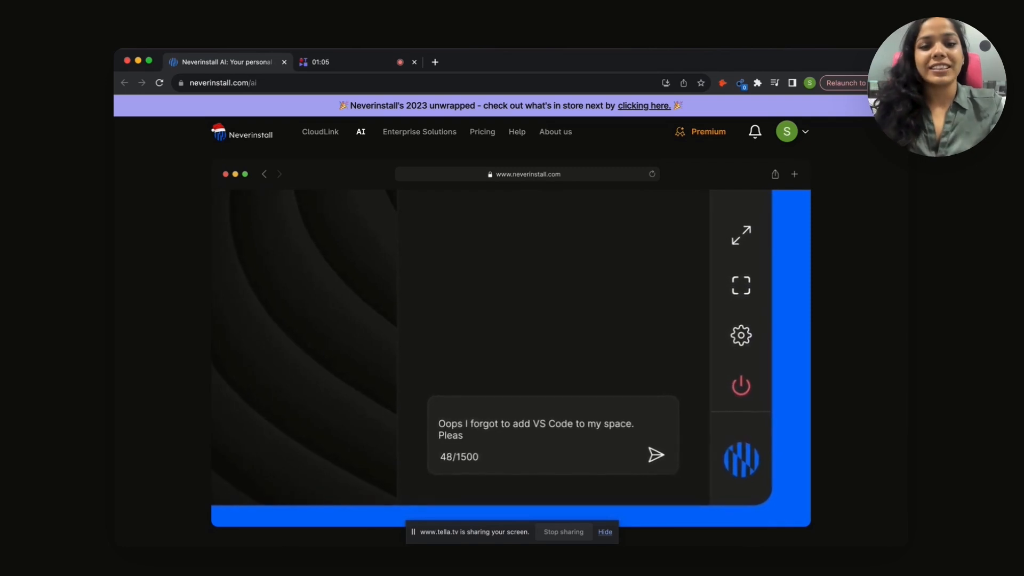
click(655, 455)
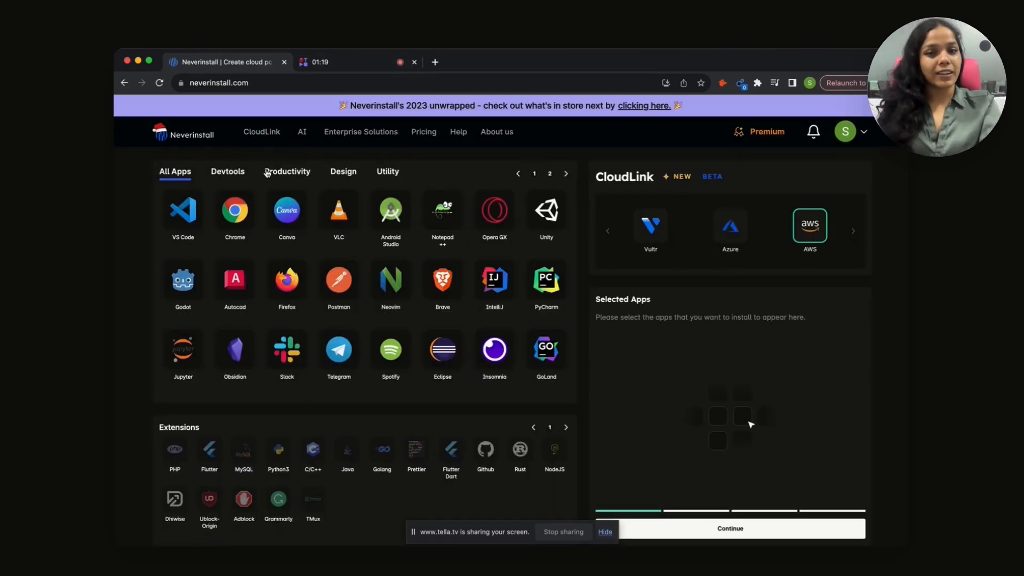
Choose VS Code and Chrome, select Neverinstall Cloud, pick a server, and create the space
click(183, 209)
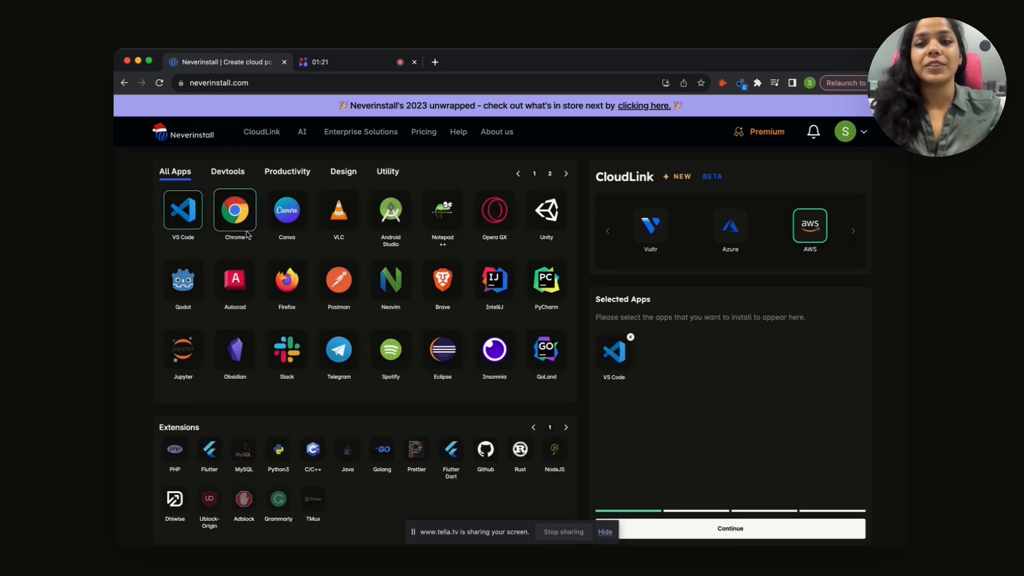
click(235, 210)
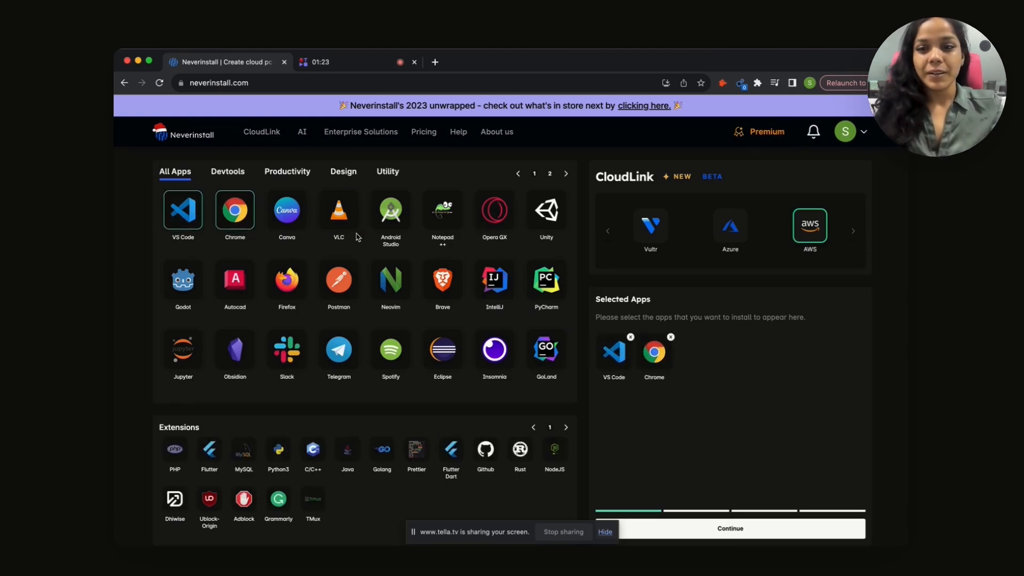
mouse_move(207, 248)
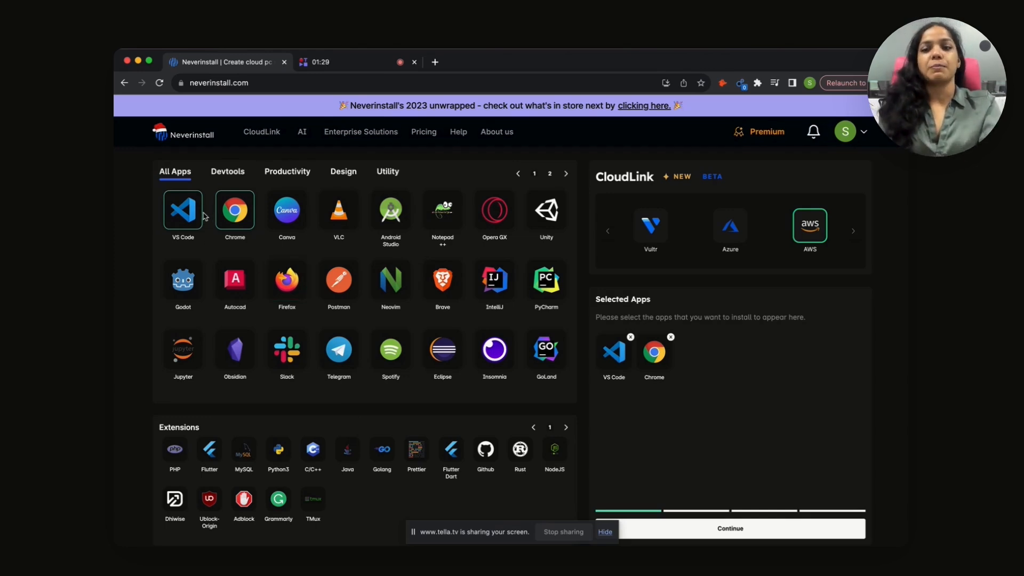
click(729, 529)
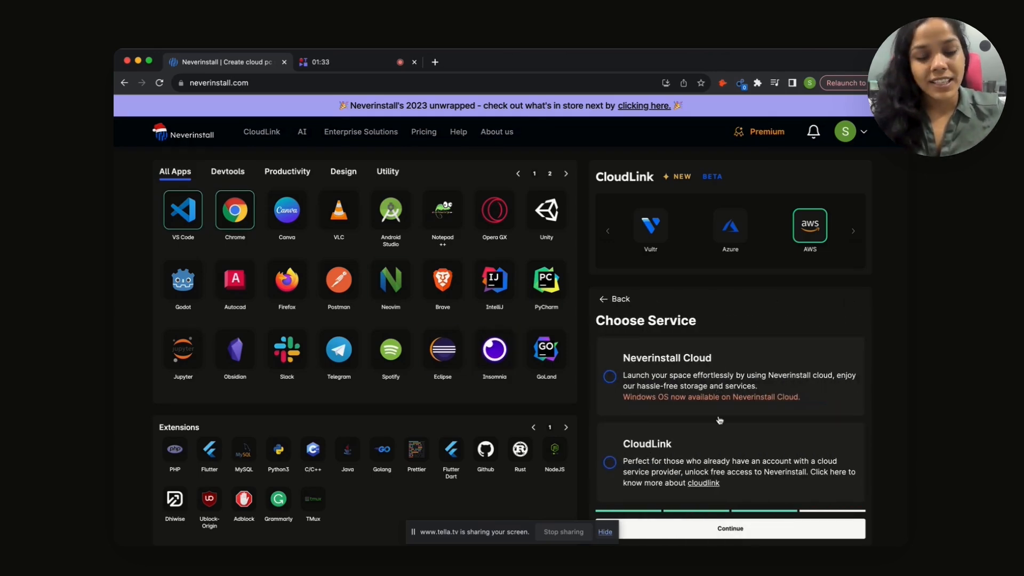
click(728, 375)
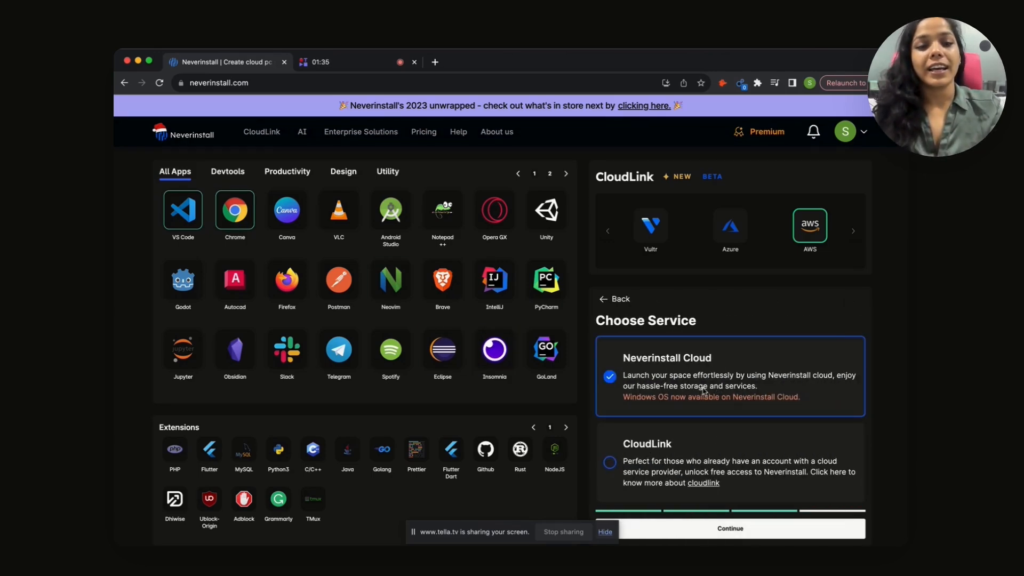
click(730, 529)
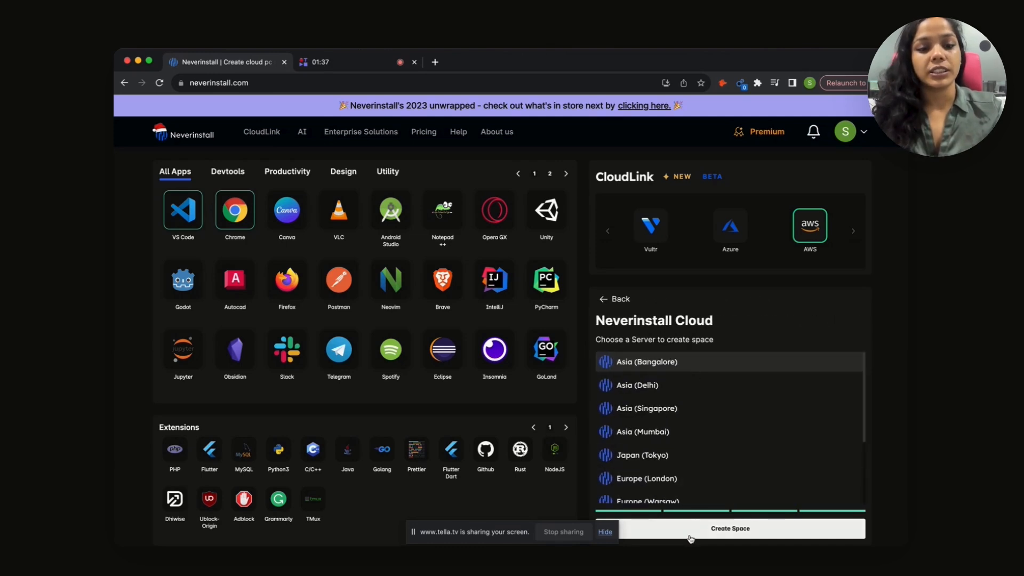
click(729, 529)
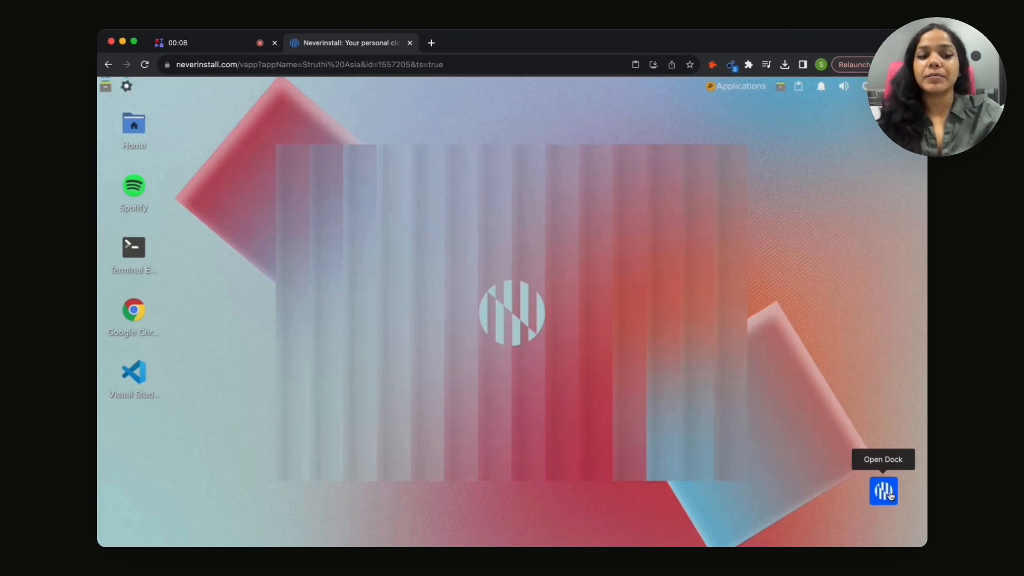
Open the dock, view and dismiss the share-space invite, then focus the AI chat box
click(884, 491)
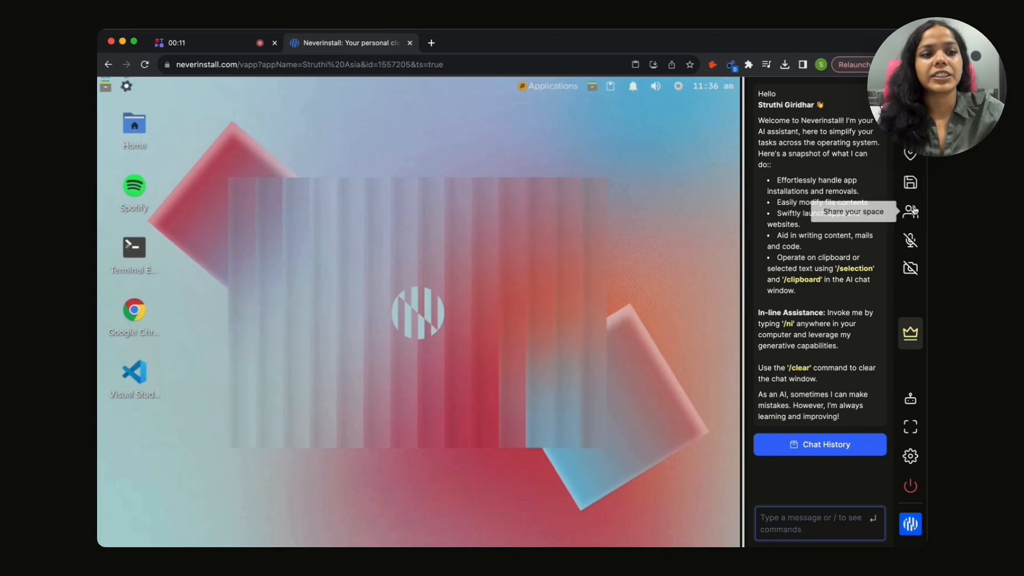
click(910, 210)
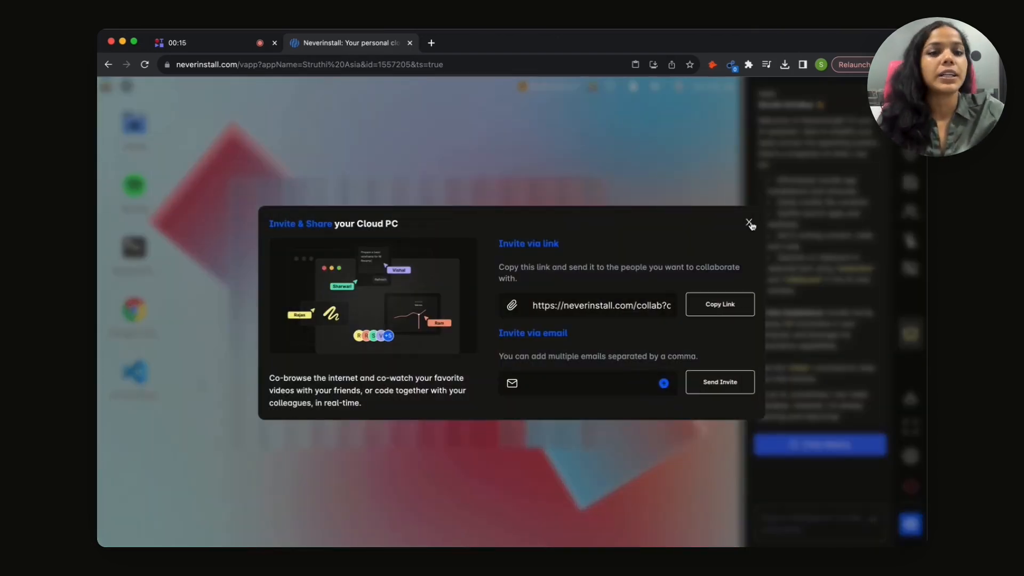
click(749, 223)
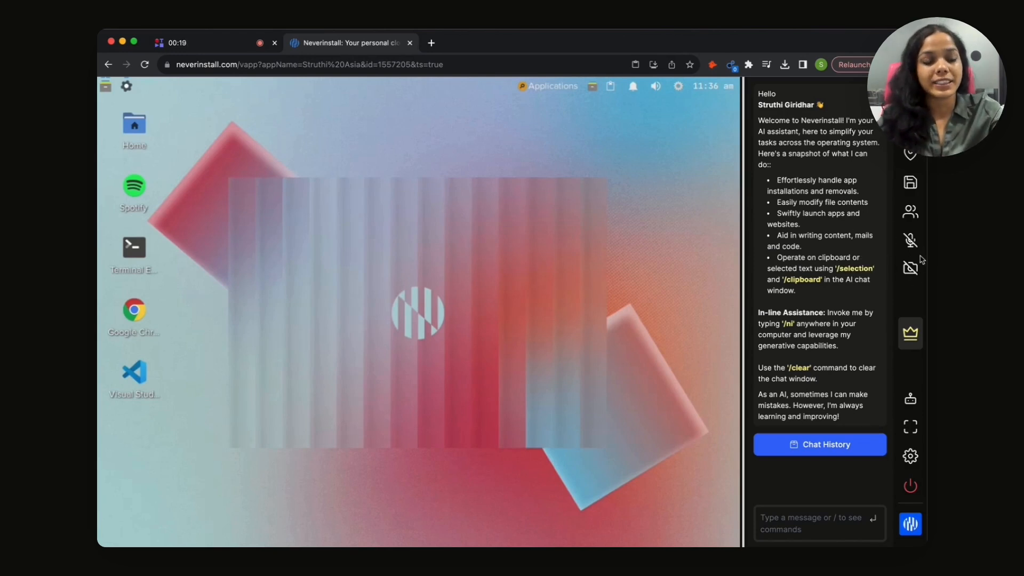
mouse_move(910, 399)
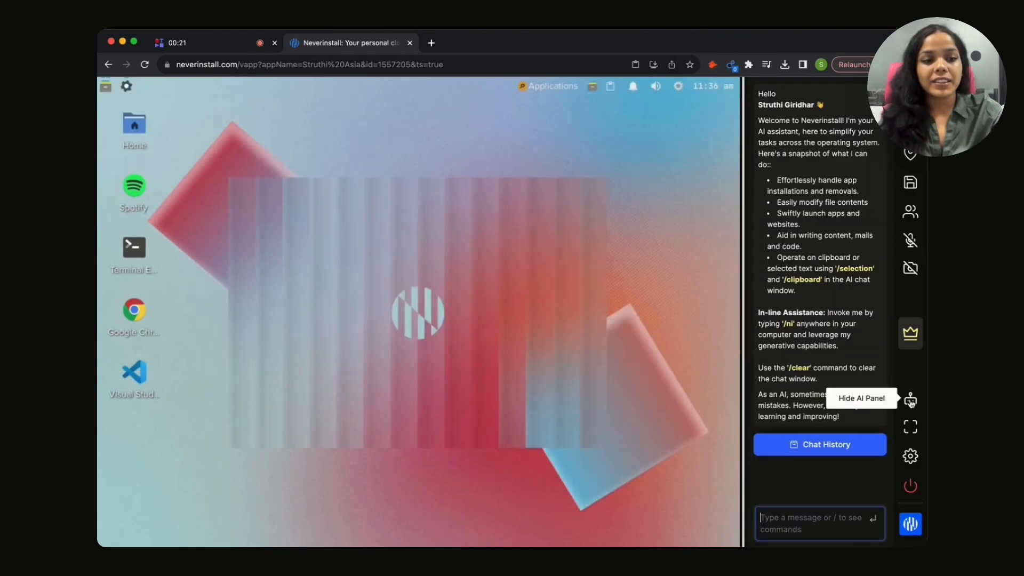
click(910, 399)
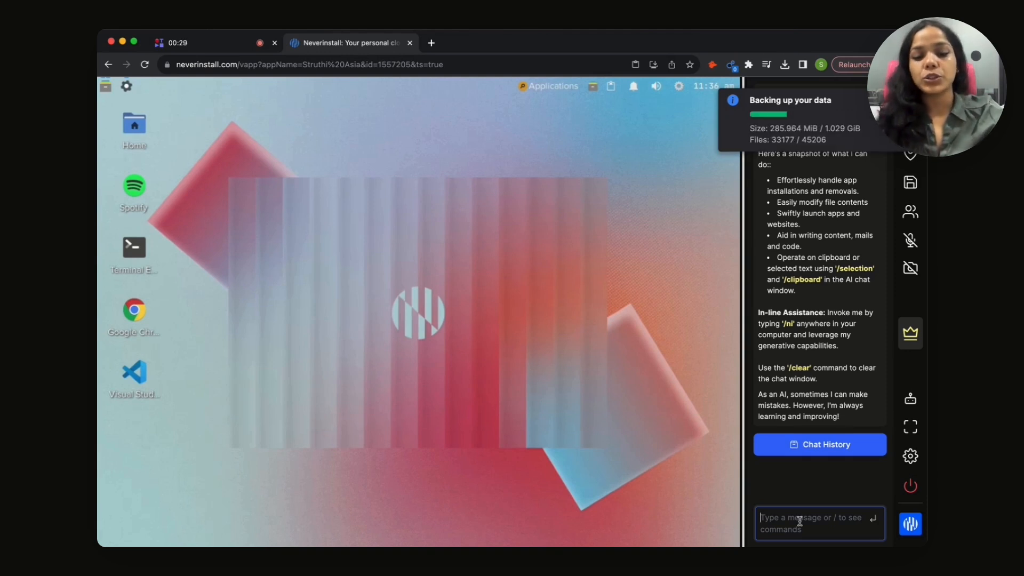
Ask the AI assistant to 'install brave browser'
text(in)
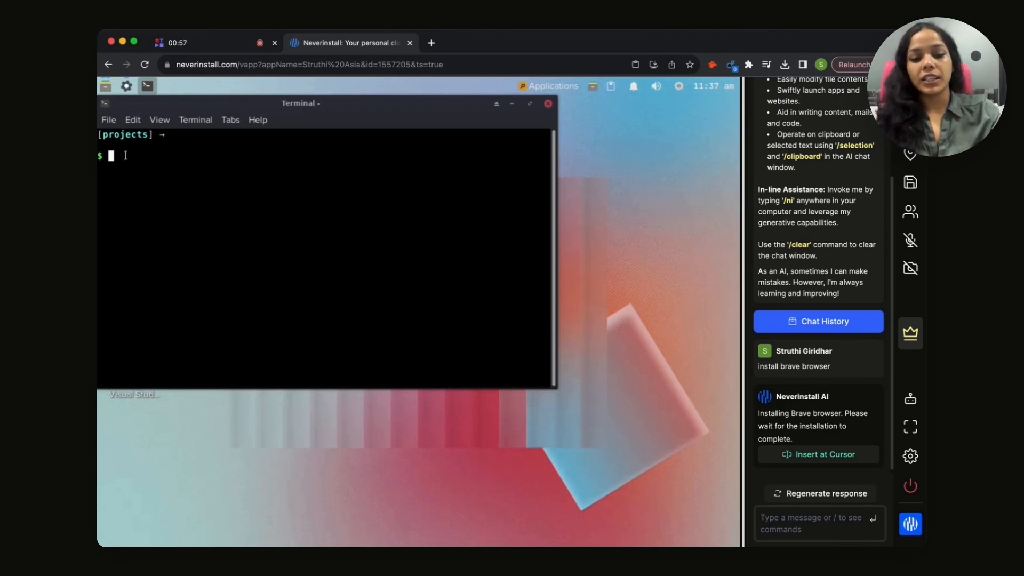
Invoke the terminal's inline AI helper with /ni and enter a 'write...' prompt
text(/ni)
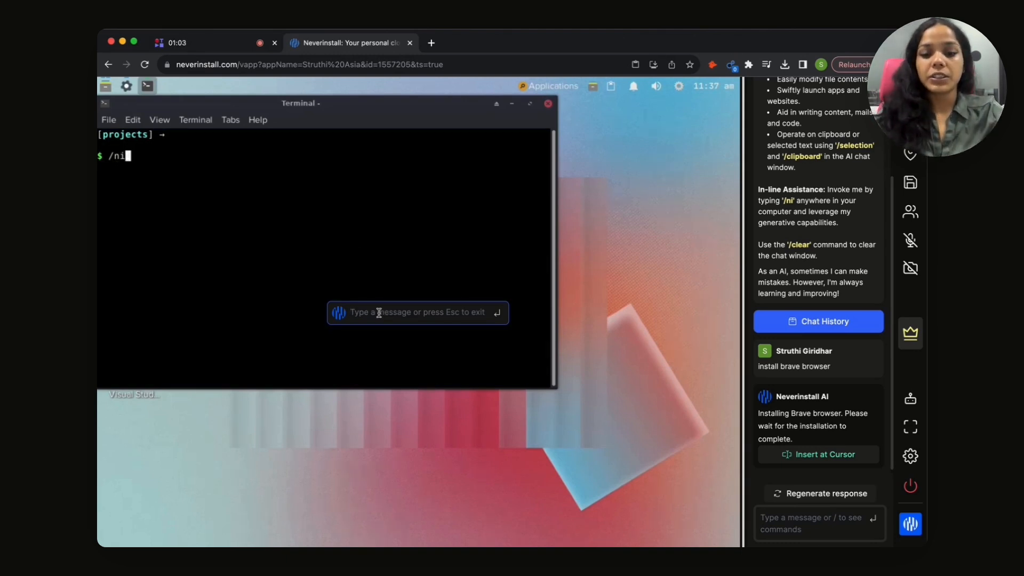
text(write t)
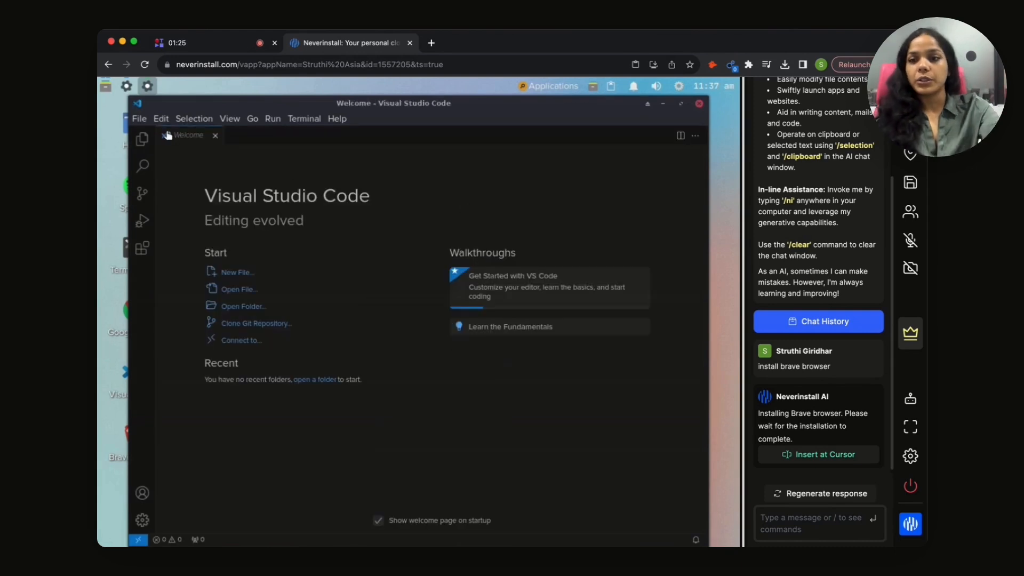
Create a new text file and prompt /ni to write Python summing primes up to 90,000
click(237, 271)
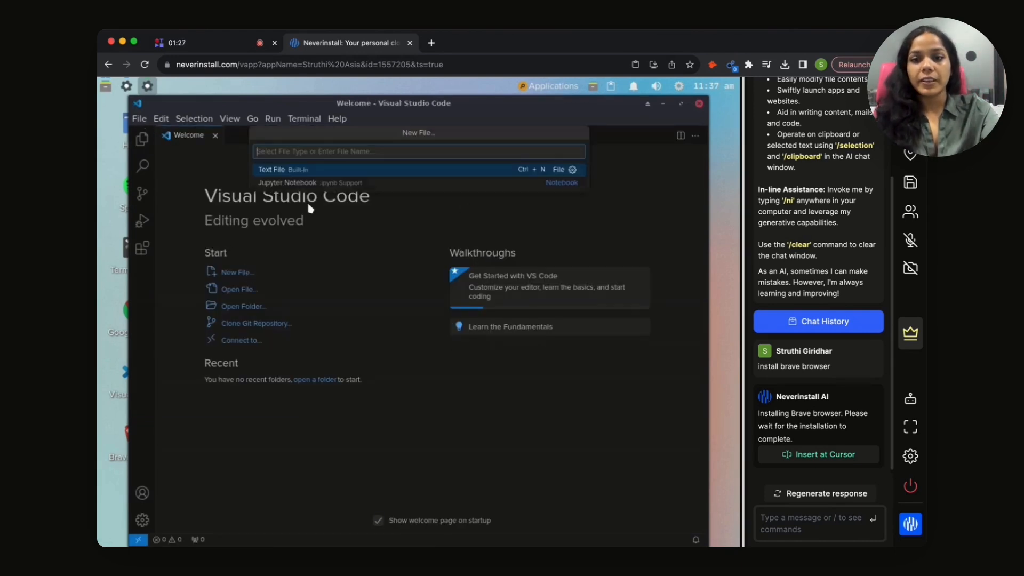
click(271, 169)
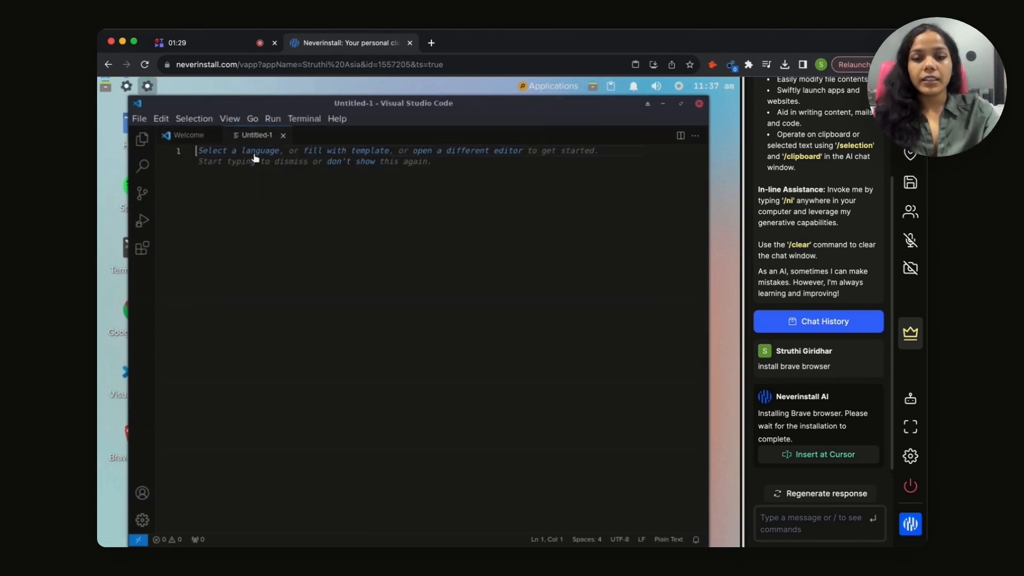
text(/ni)
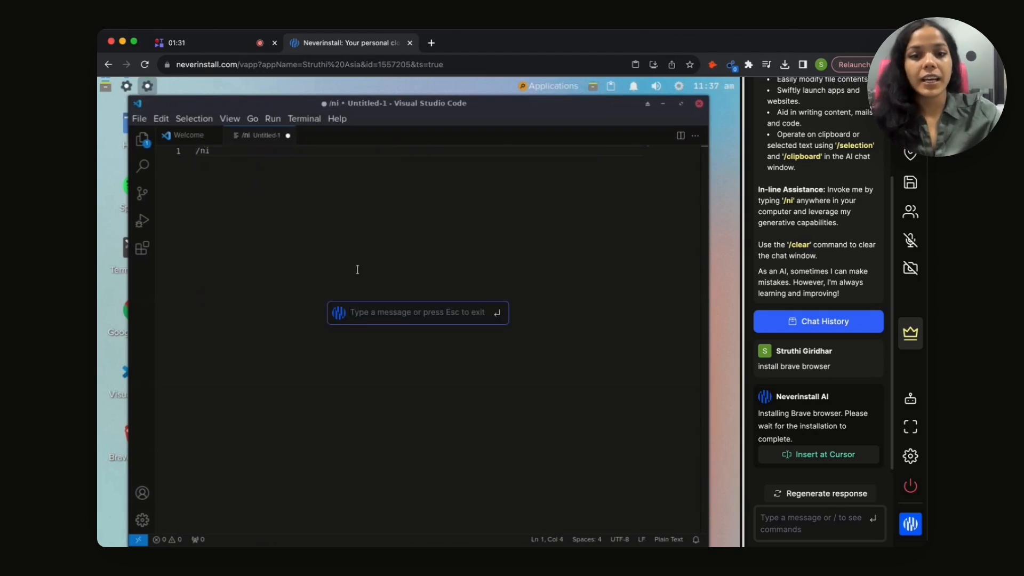
text(write a program to sum up all prime numbers u)
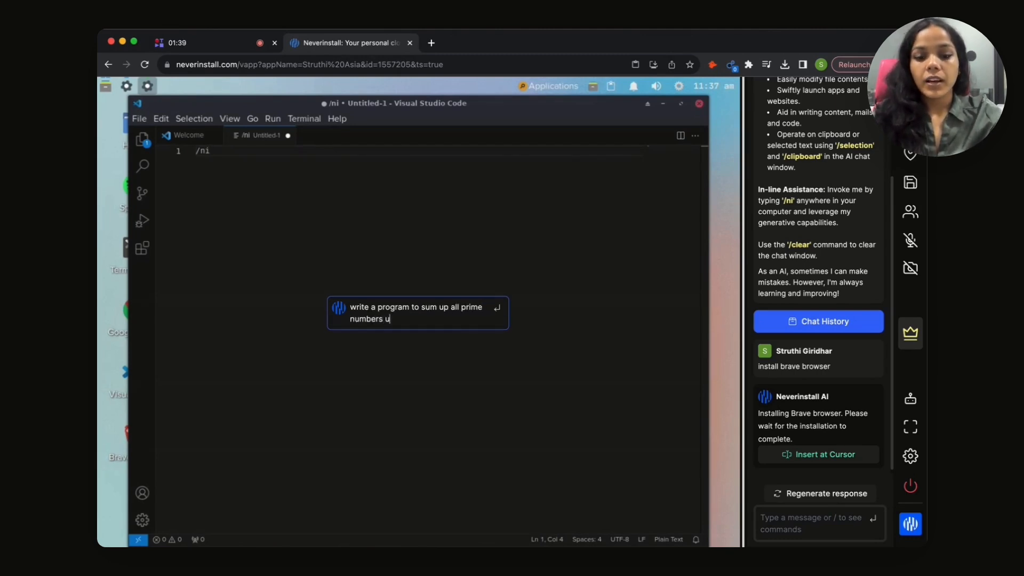
text(pto 90,)
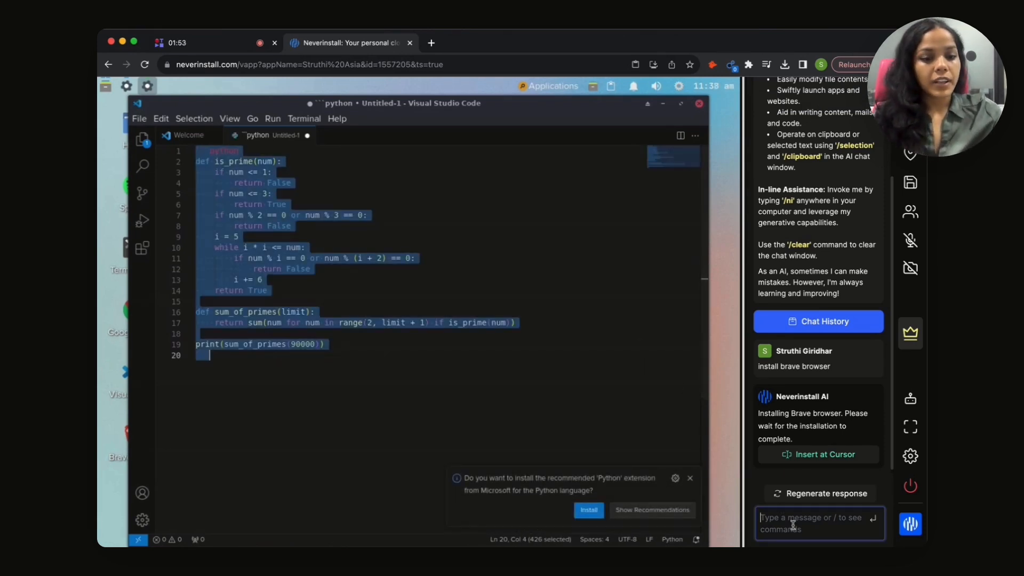
Send '/selection optimise this' in the AI chat and insert the sieve-based result
text(/selection)
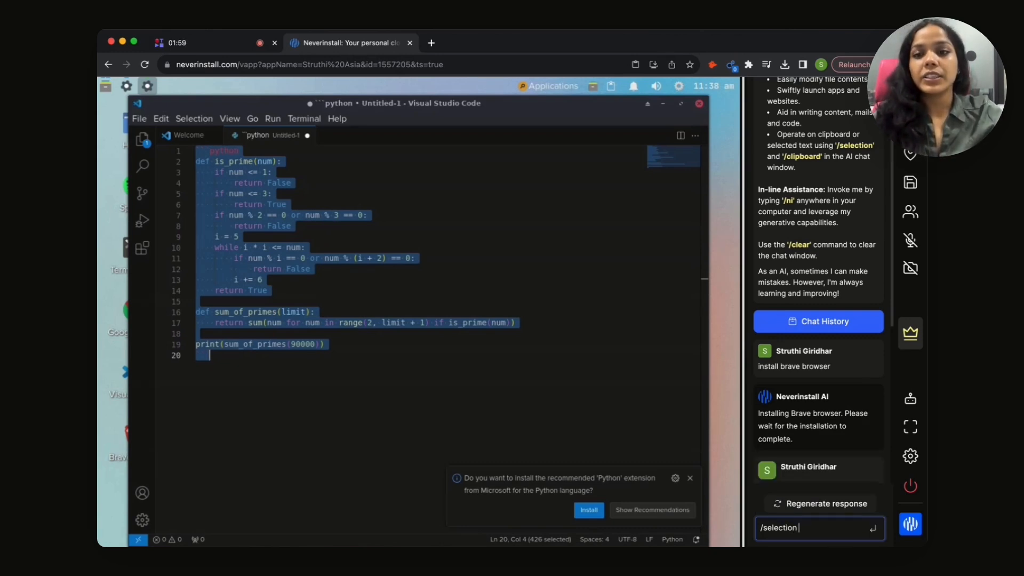
text(o)
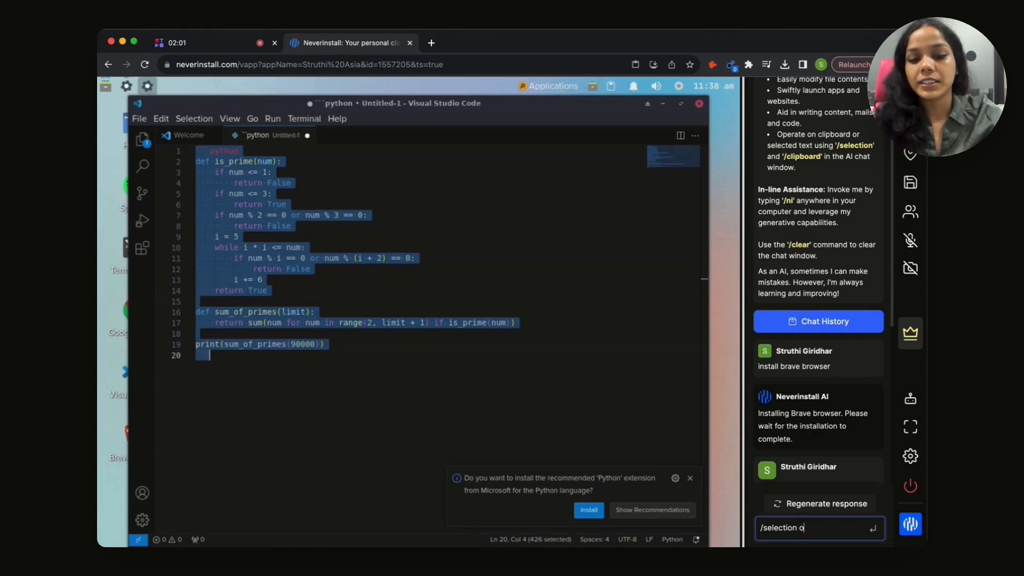
text(ptimise this)
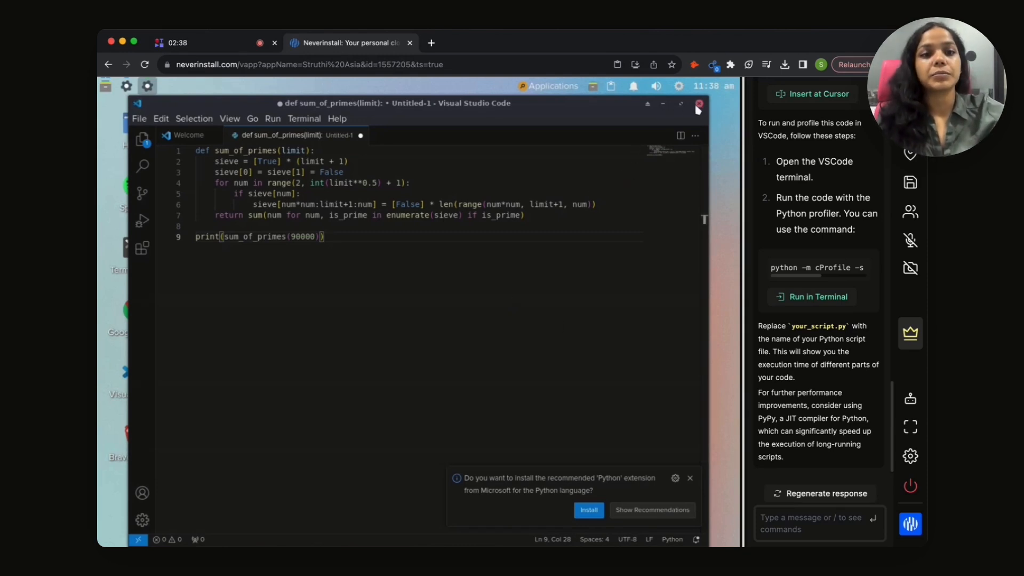
Close the VS Code window and click Hide AI Panel in the dock
click(699, 104)
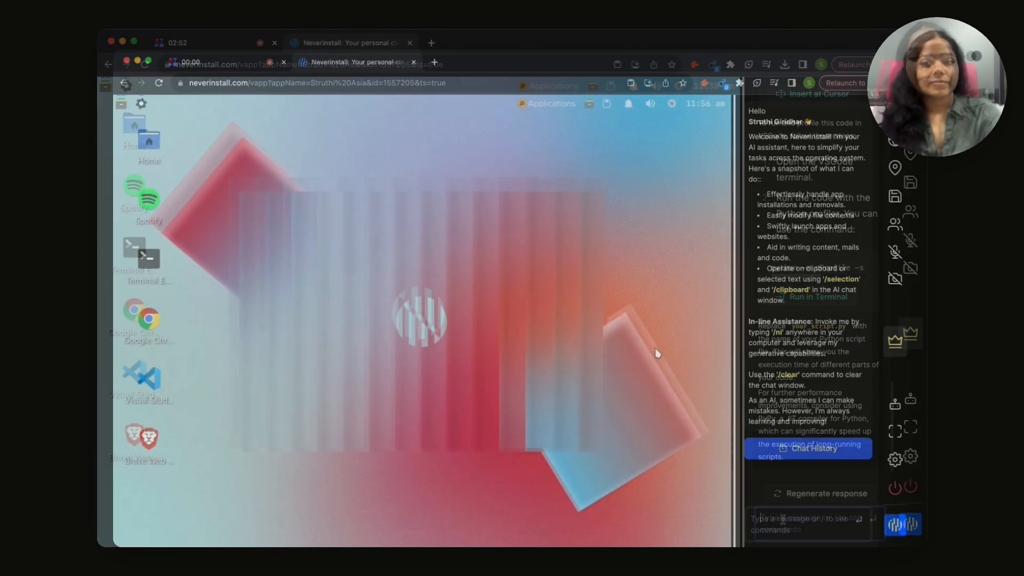
click(896, 404)
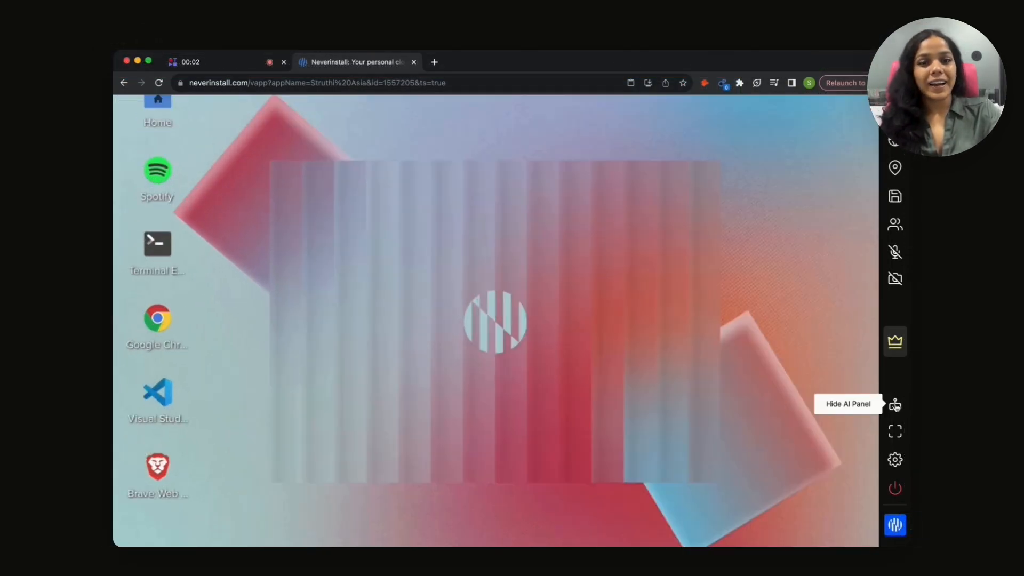